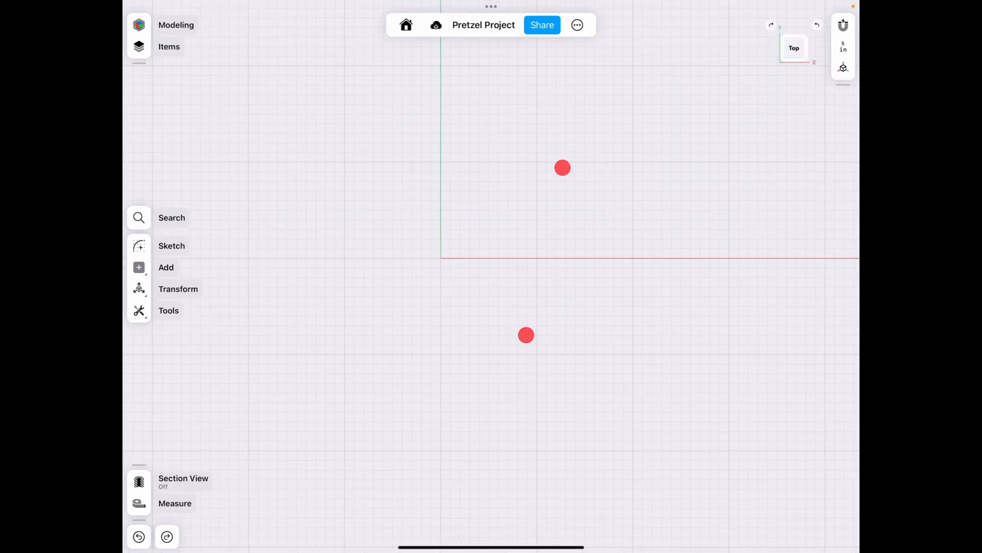
Step: Sketch a circle from its centre at the origin of the ground plane
left_click(172, 245)
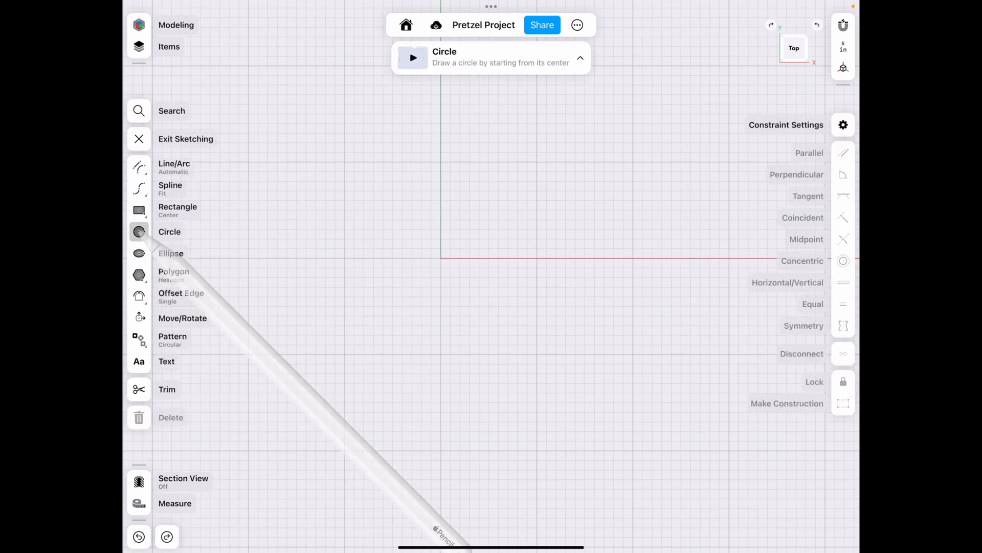
left_click_drag(440, 257, 535, 258)
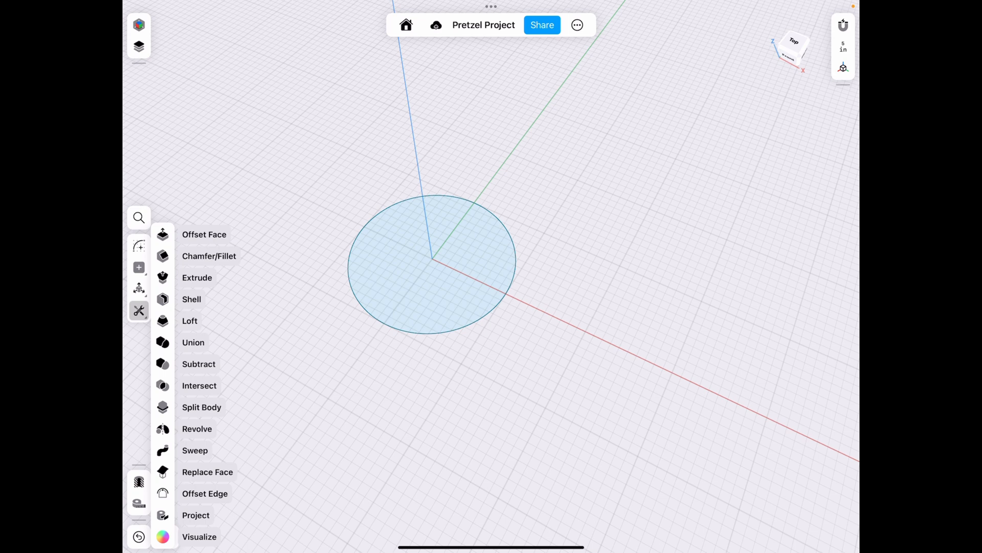
Step: Attempt a revolve of the flat circle, then tilt the circle about a horizontal axis instead
left_click(197, 428)
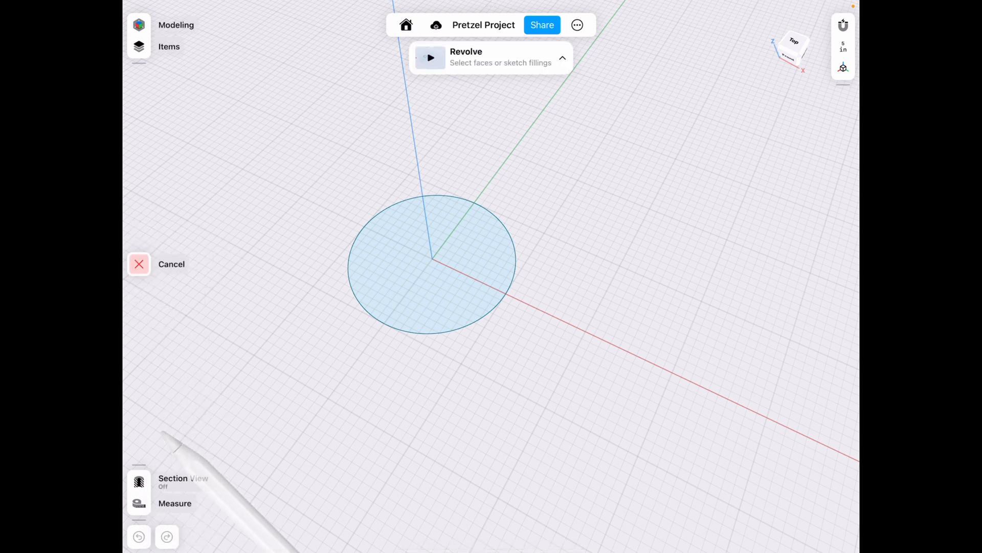
left_click(430, 263)
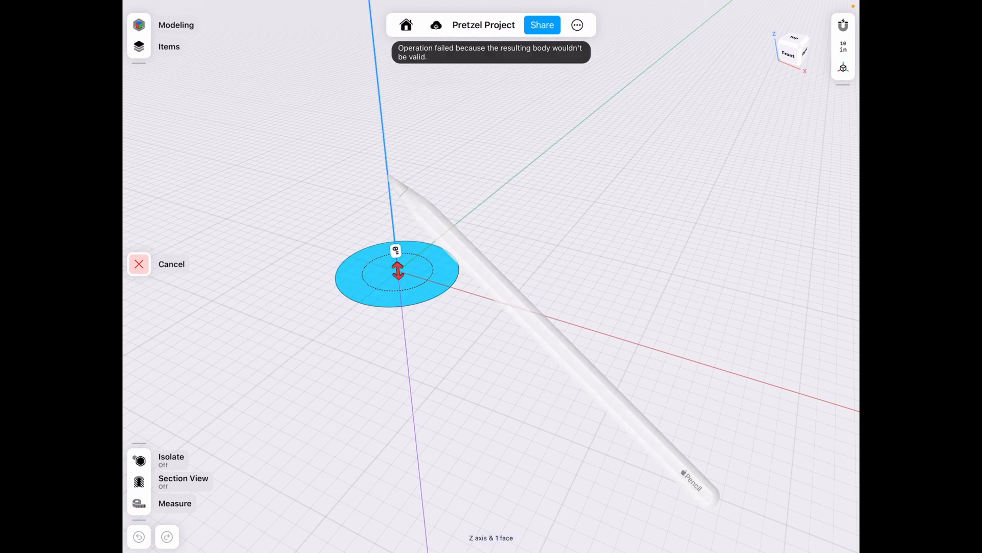
left_click_drag(399, 268, 420, 233)
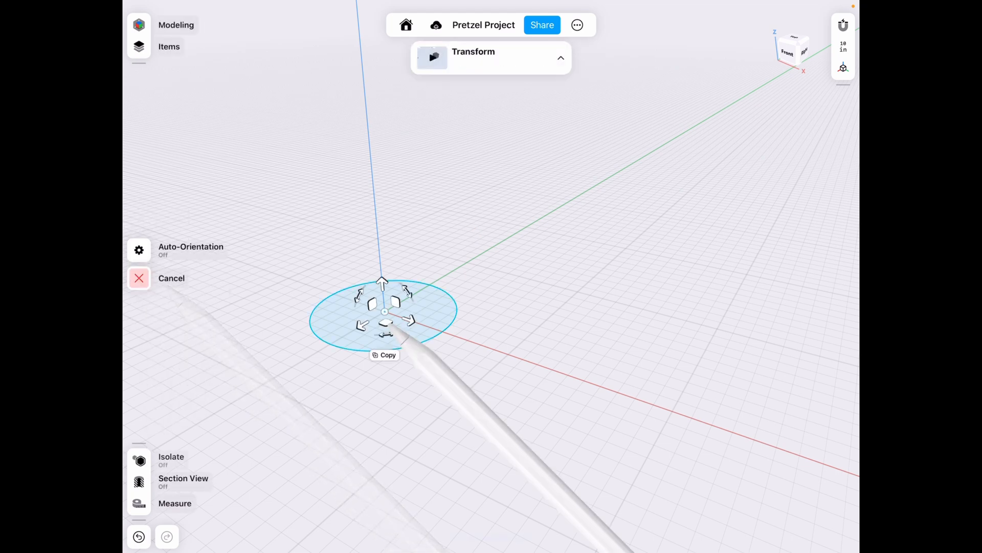
left_click_drag(382, 312, 419, 289)
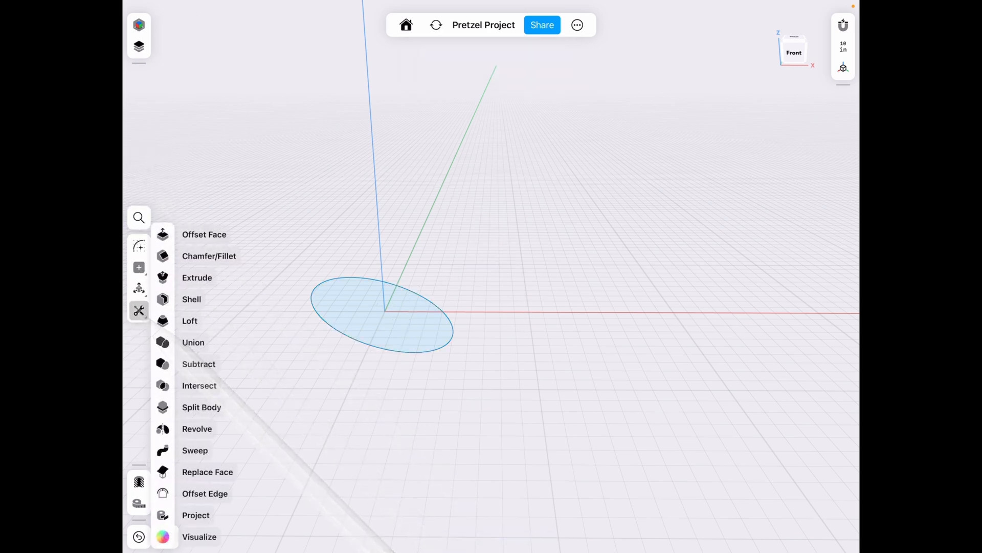
Step: Revolve the tilted circle 360° around the Z axis with an exact height of 100
left_click(196, 428)
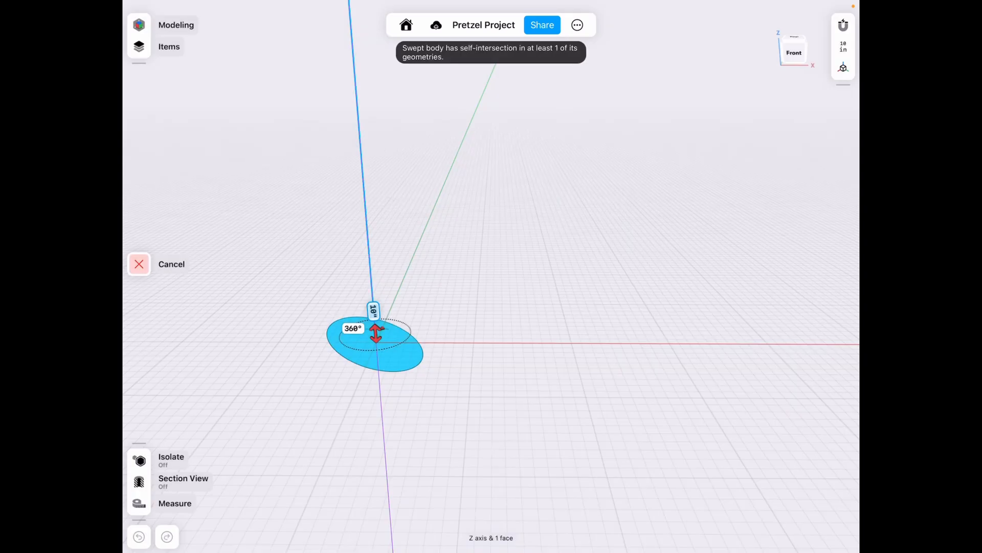
left_click(375, 311)
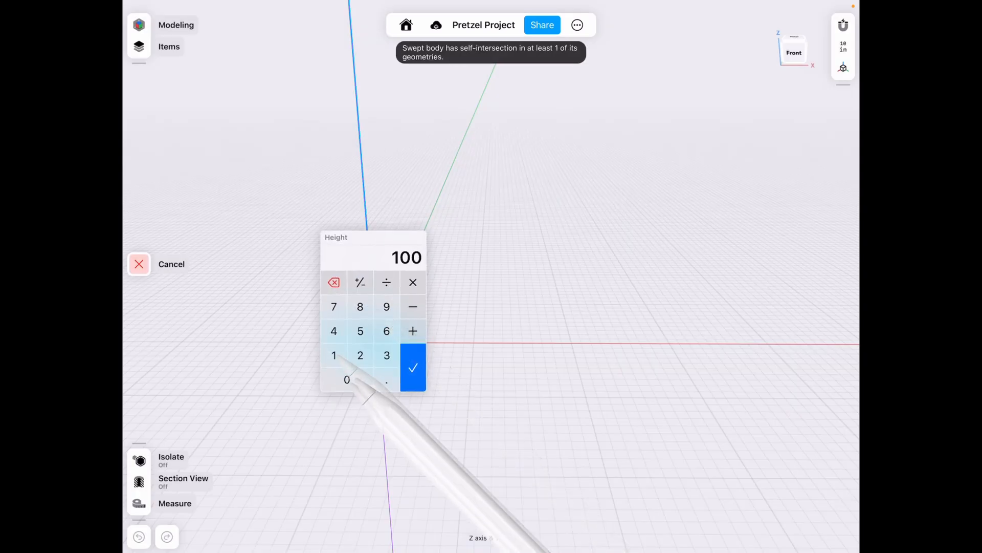
left_click(412, 368)
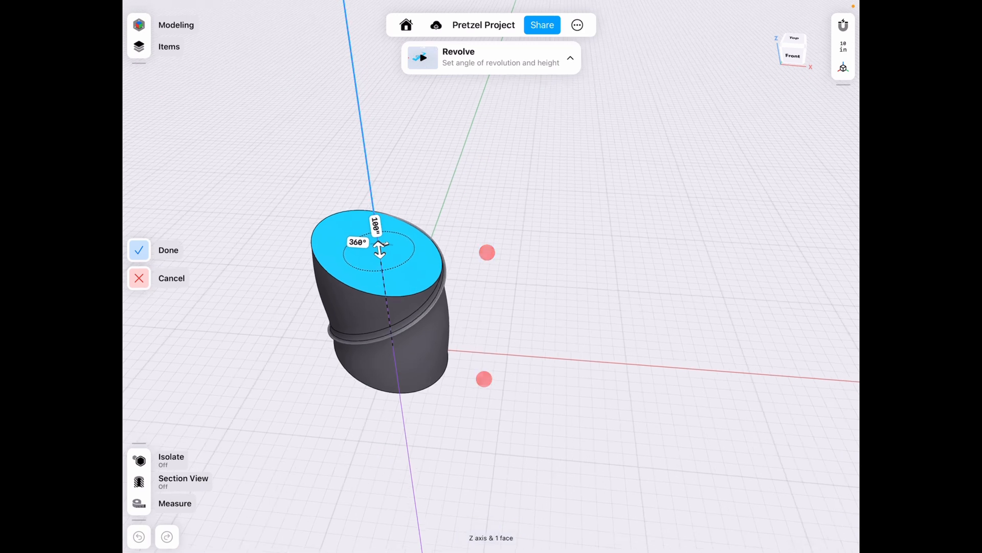
Step: Raise the revolve height to 200 and begin changing the angle toward 720°
left_click(374, 237)
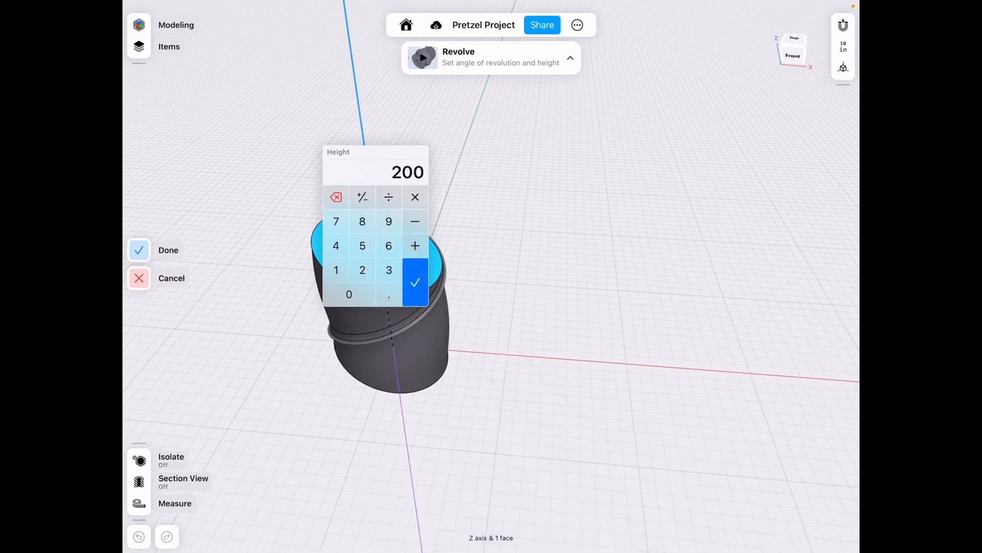
left_click(414, 282)
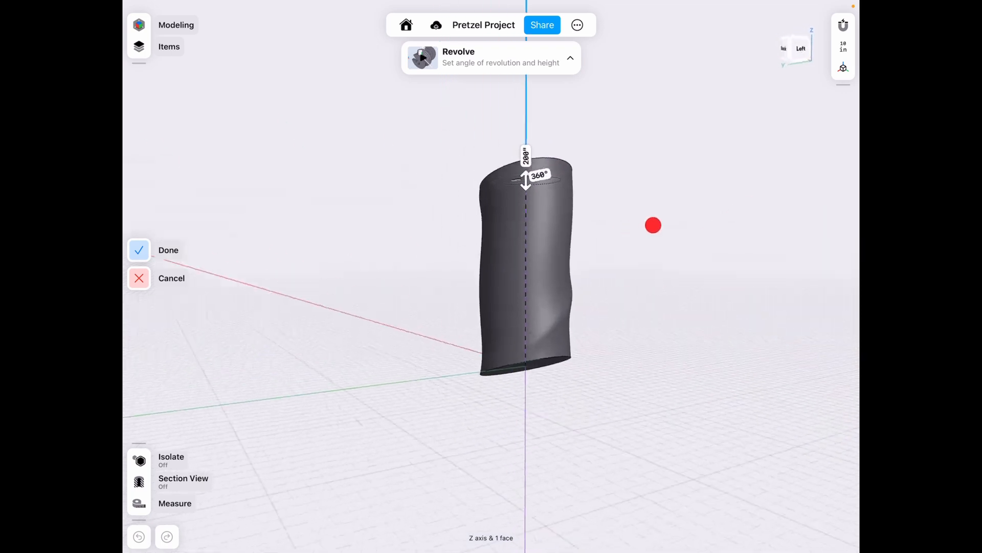
left_click(538, 174)
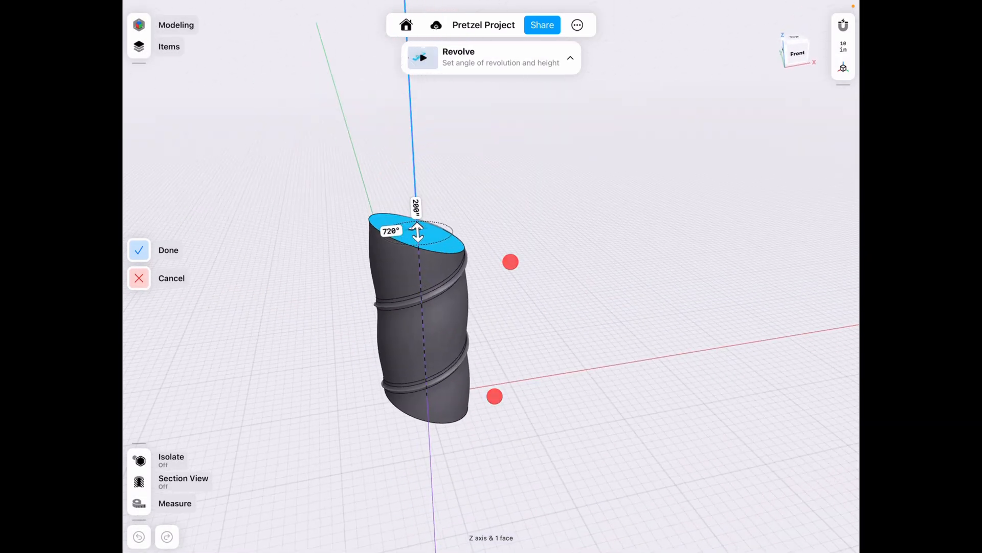
Step: Correct the revolve angle to 720° and commit the twisted body with two spiral ridges
left_click(389, 231)
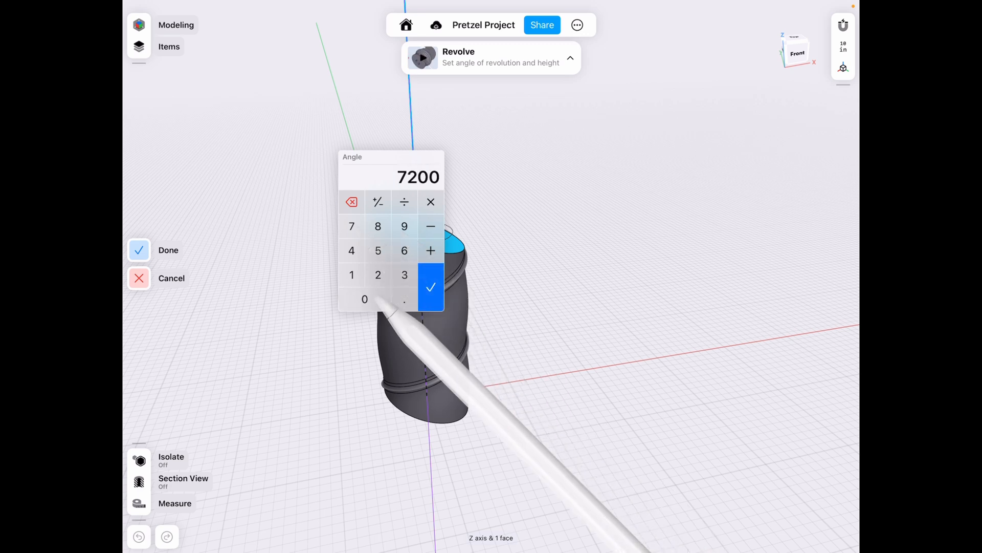
left_click(431, 286)
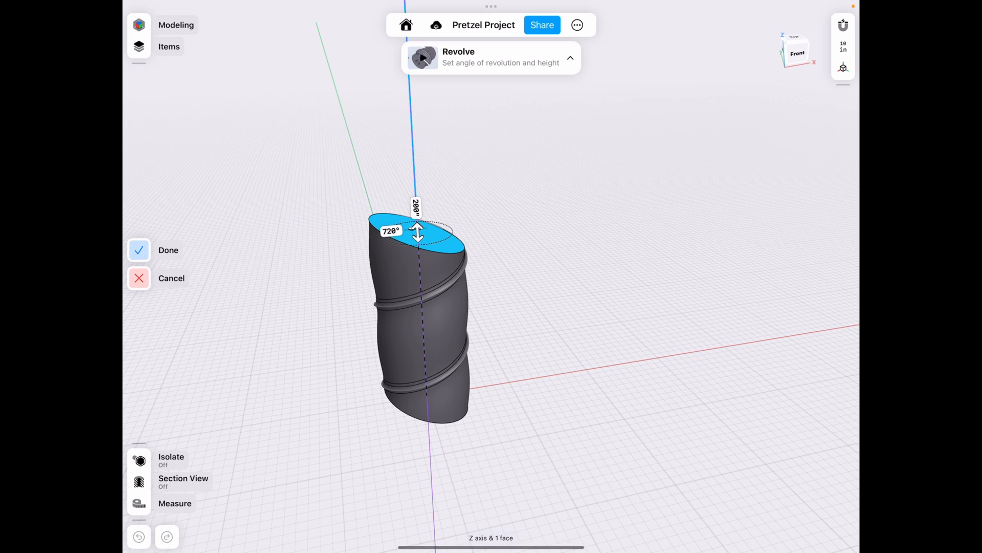
left_click(389, 232)
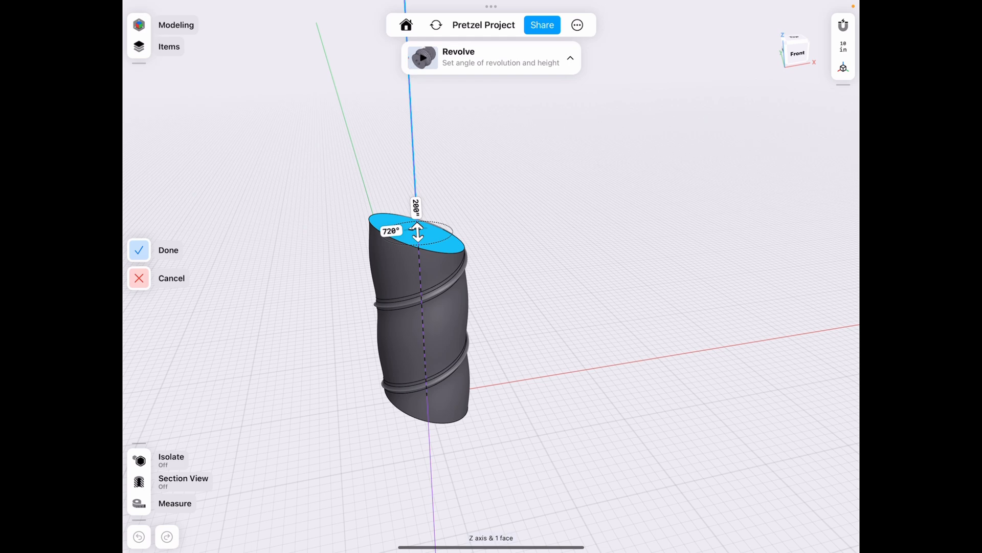
left_click(389, 230)
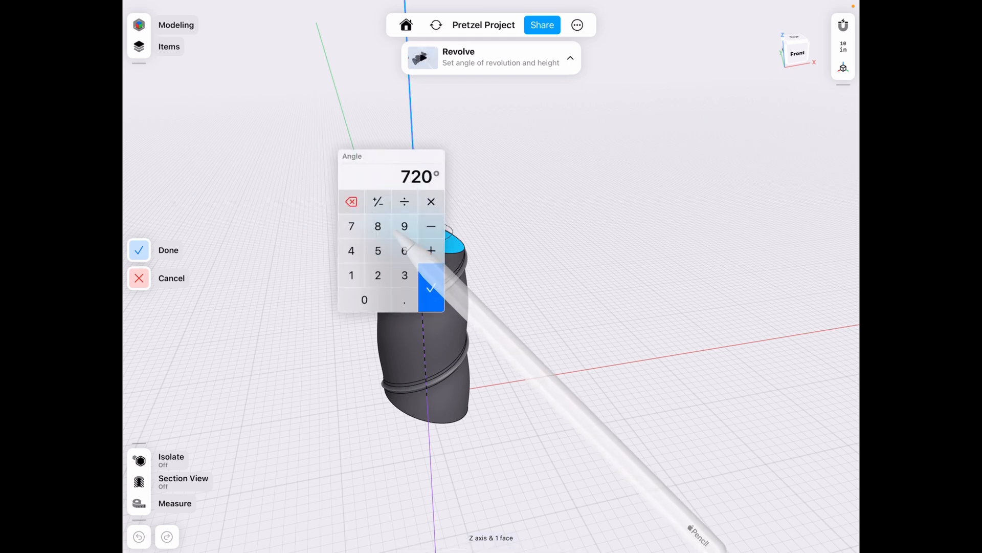
left_click(431, 288)
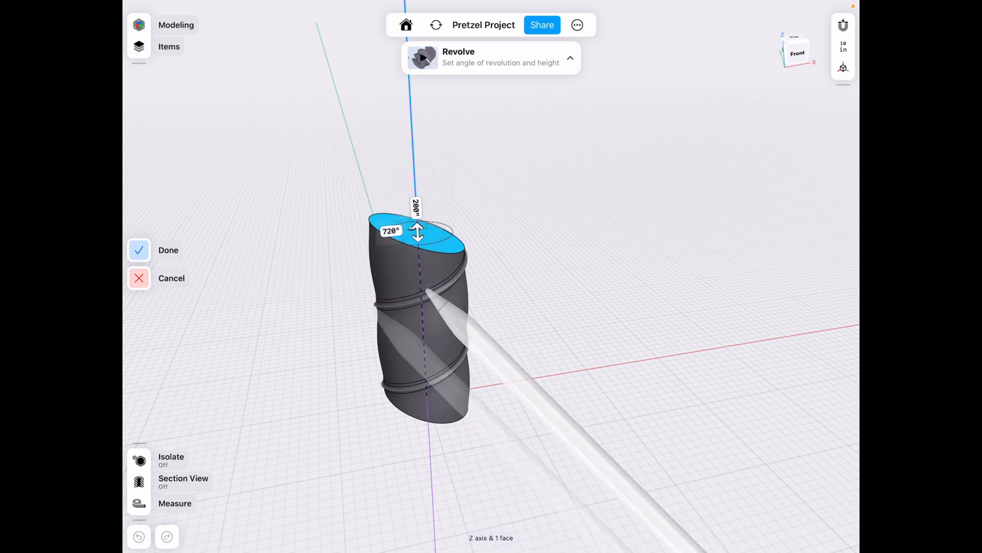
left_click(168, 250)
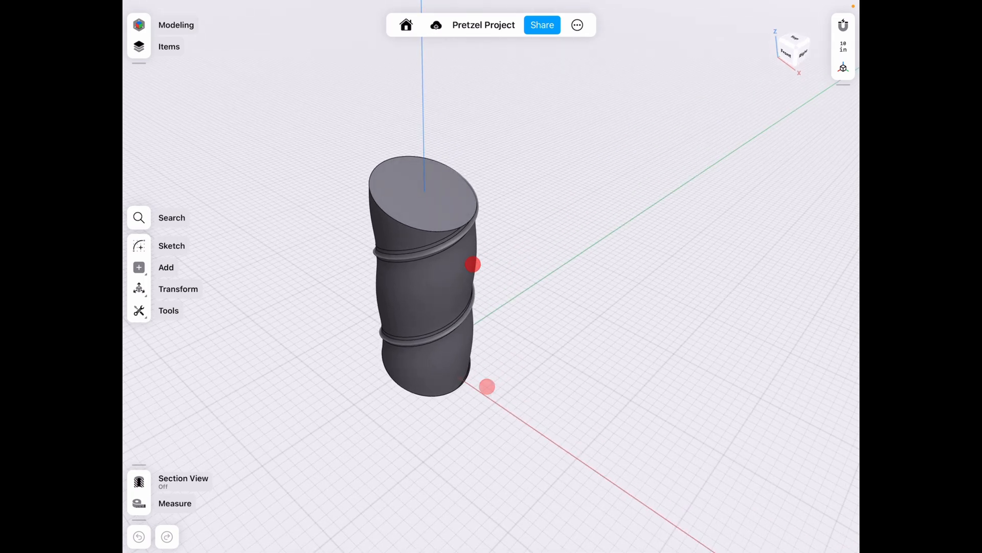
left_click(178, 288)
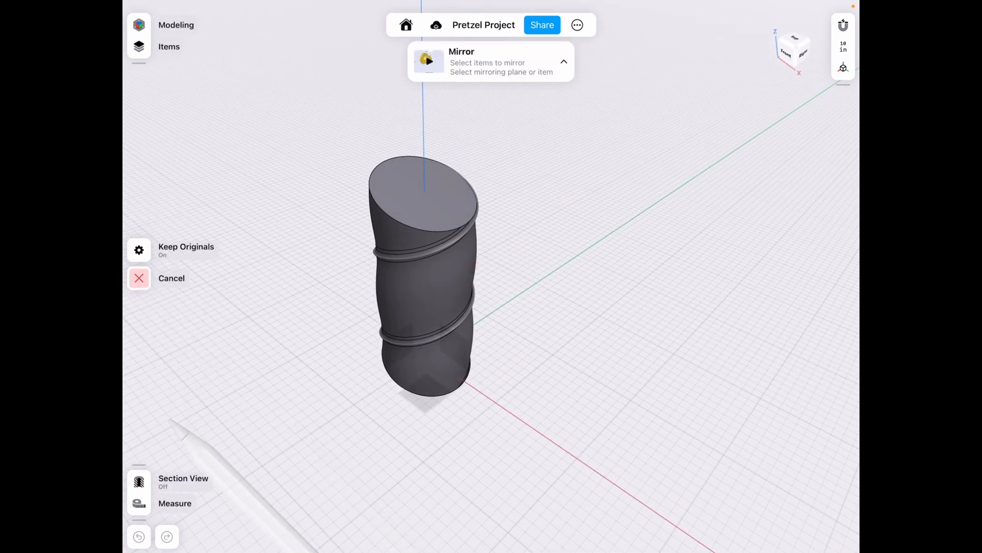
left_click(423, 276)
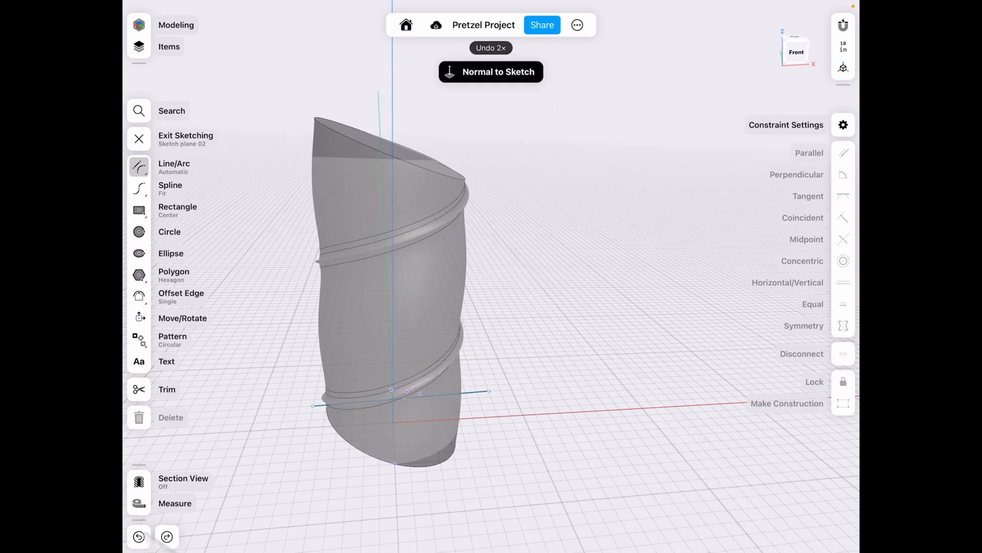
left_click(139, 138)
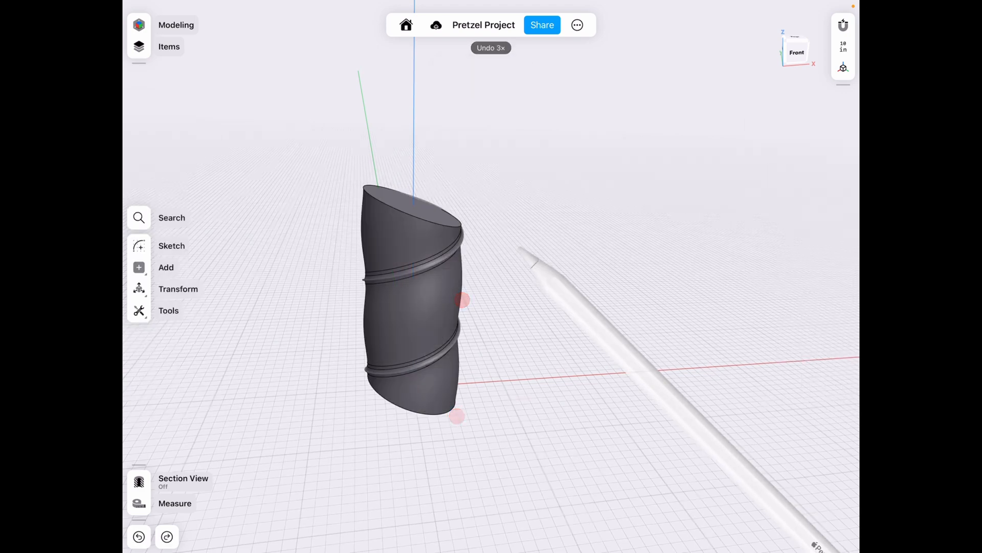